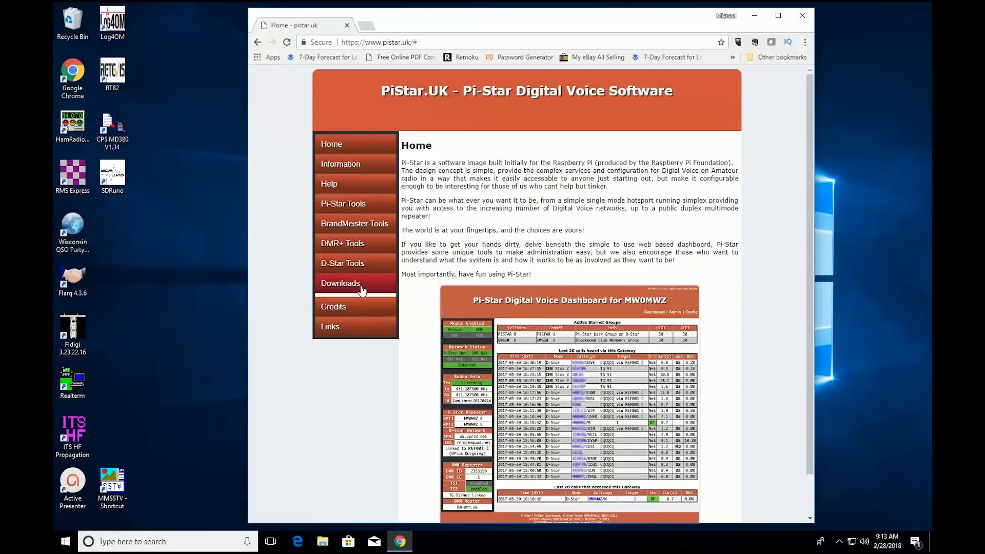
Open the Pi-Star downloads page, then follow the wiki.pistar.uk link to the wiki main page.
{"action": "left_click", "coordinate": [340, 283]}
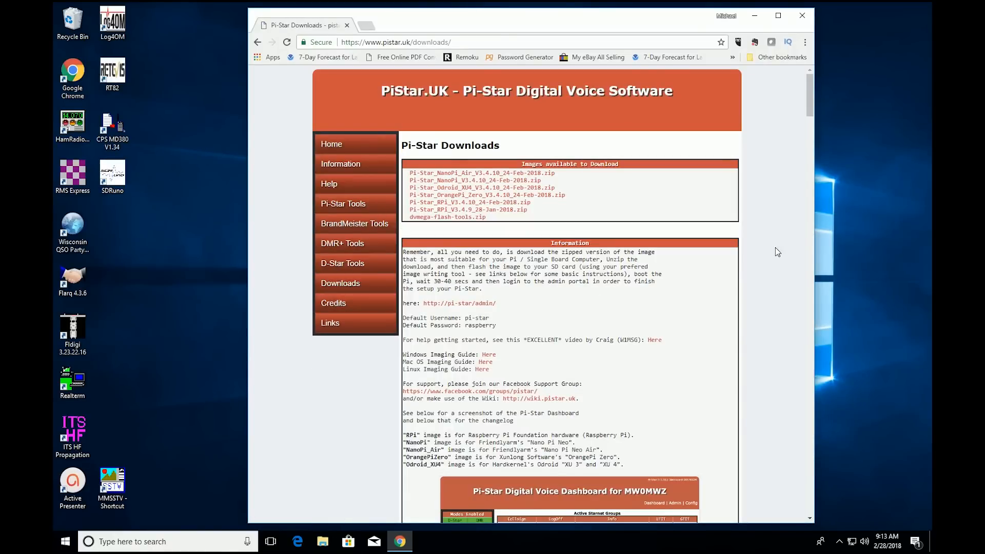
{"action": "mouse_move", "coordinate": [762, 250]}
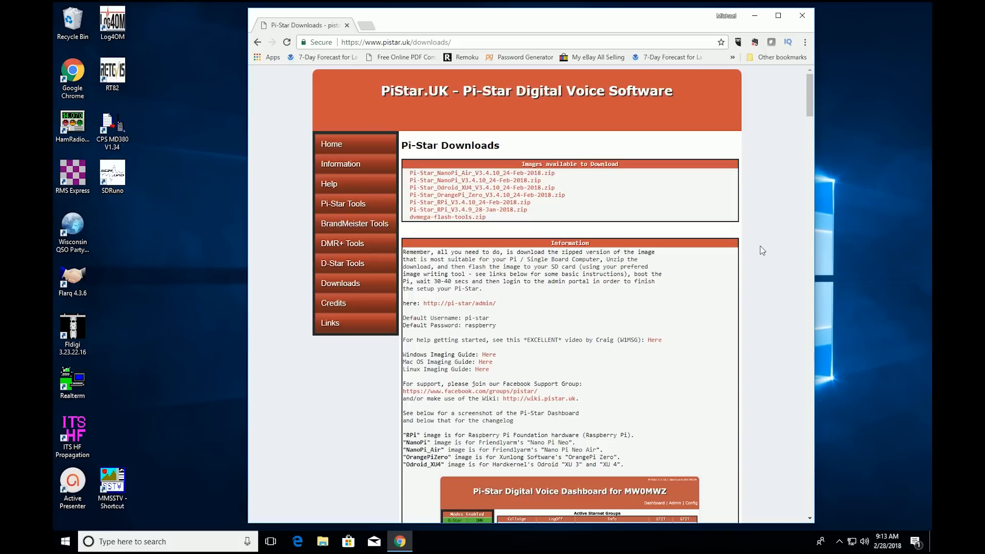
{"action": "scroll", "scroll_direction": "down", "scroll_amount": 3}
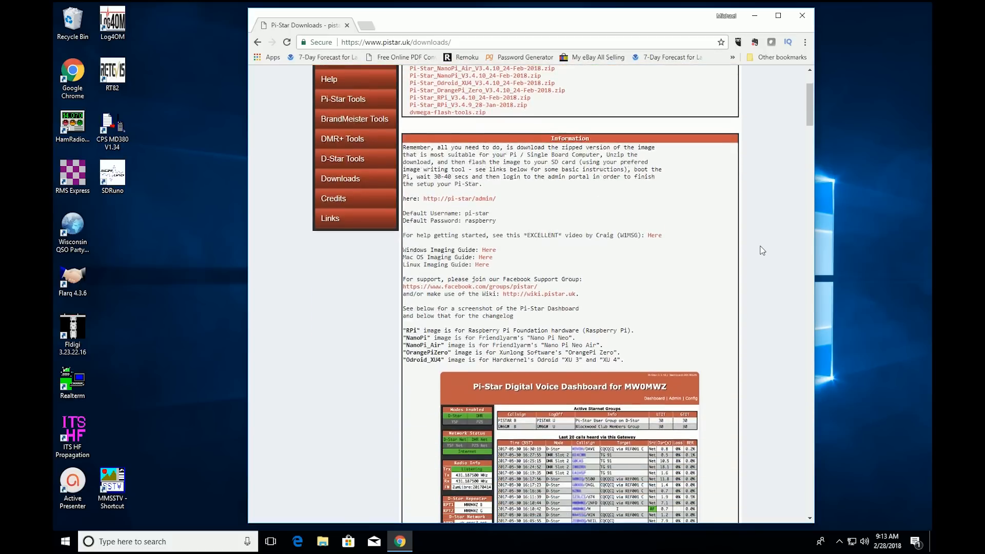
{"action": "left_click", "coordinate": [558, 294]}
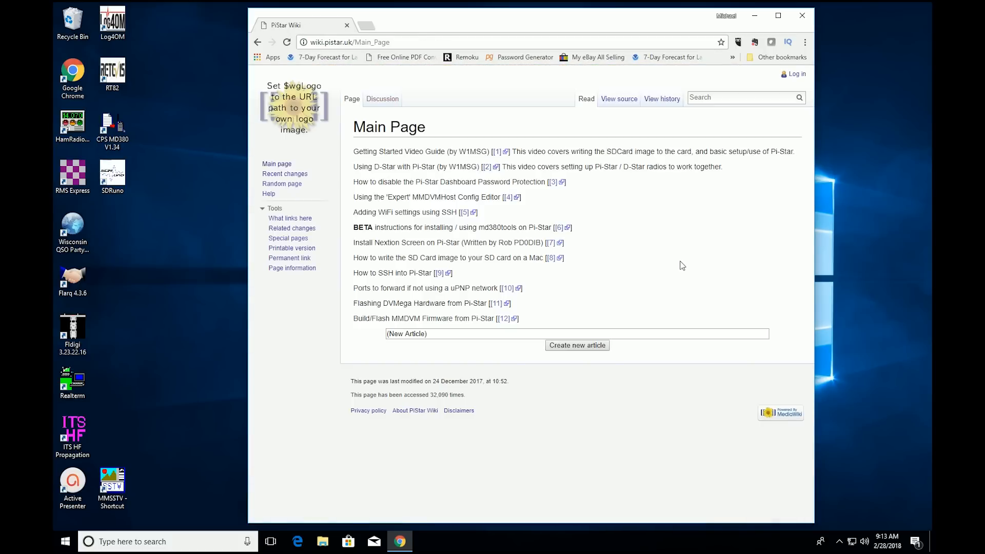